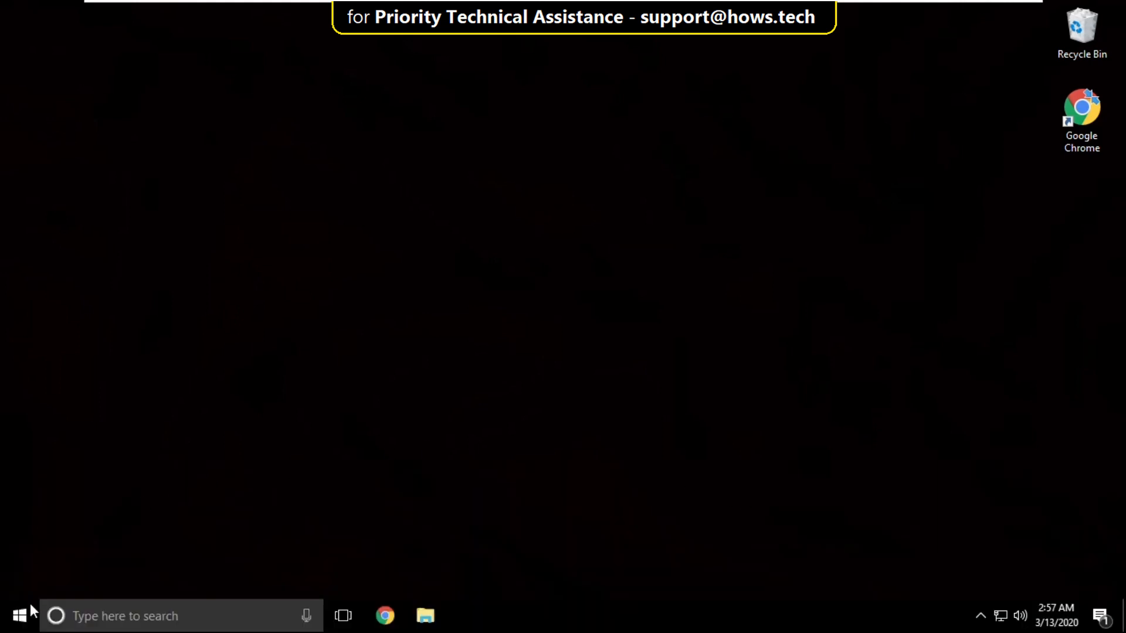
Search Windows for 'control' to launch Control Panel
type("con")
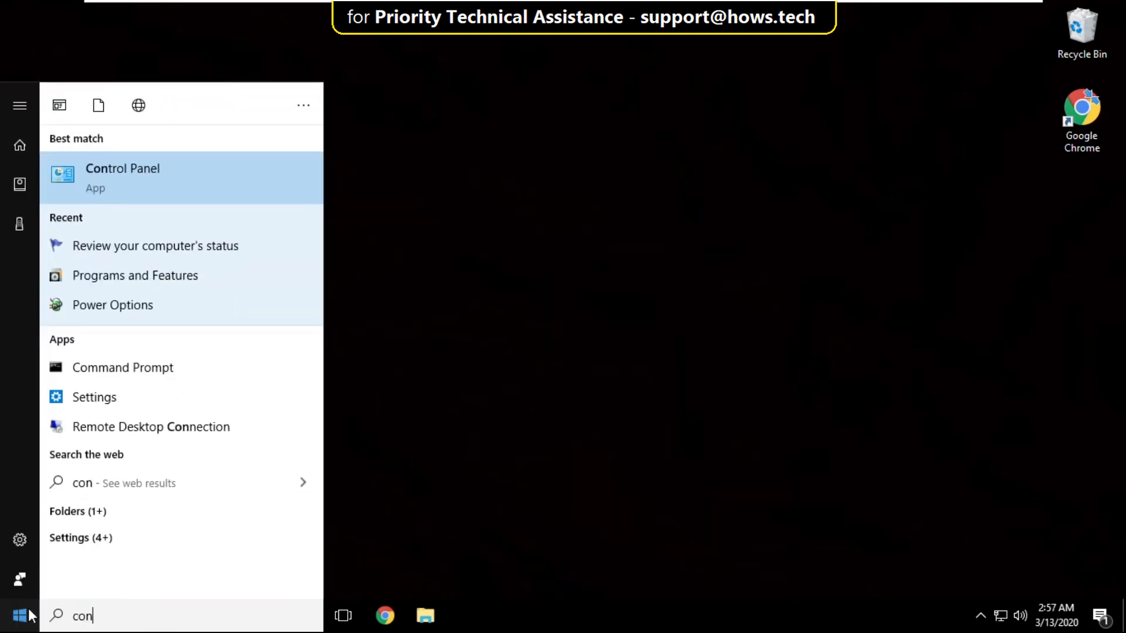
type("trol")
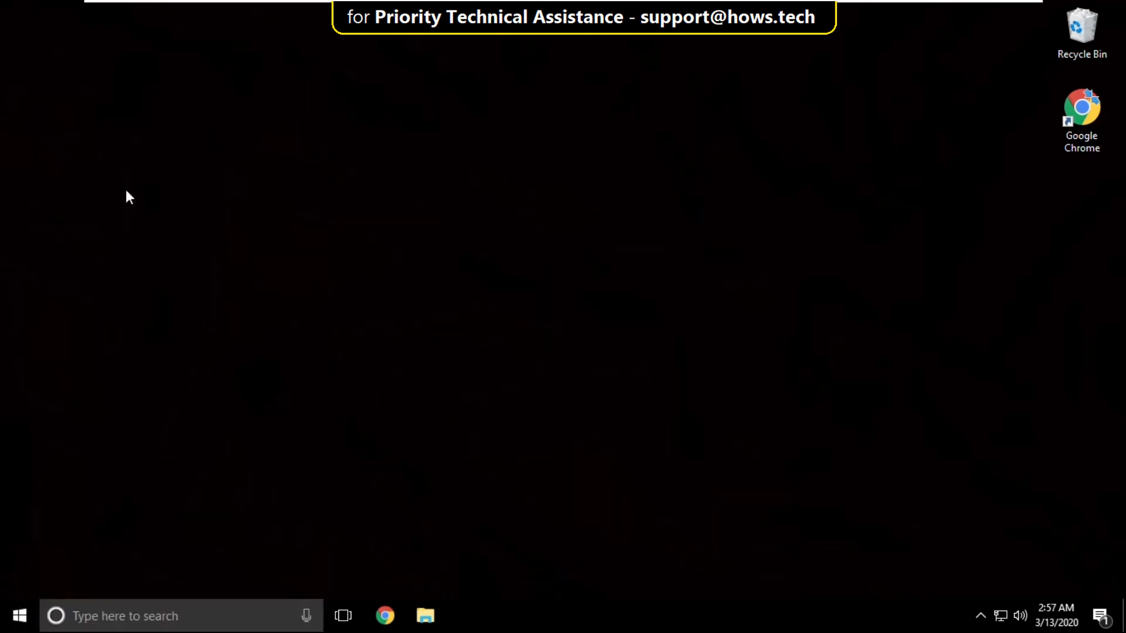
Launch Java (32-bit) from Control Panel's Programs category
left_click(465, 616)
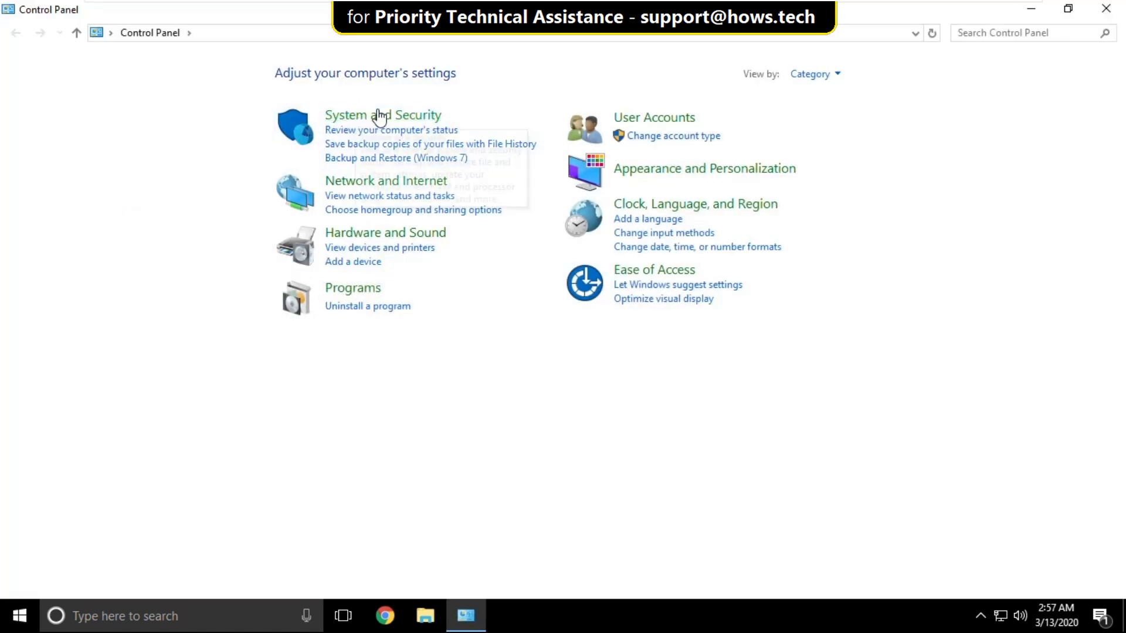
left_click(383, 115)
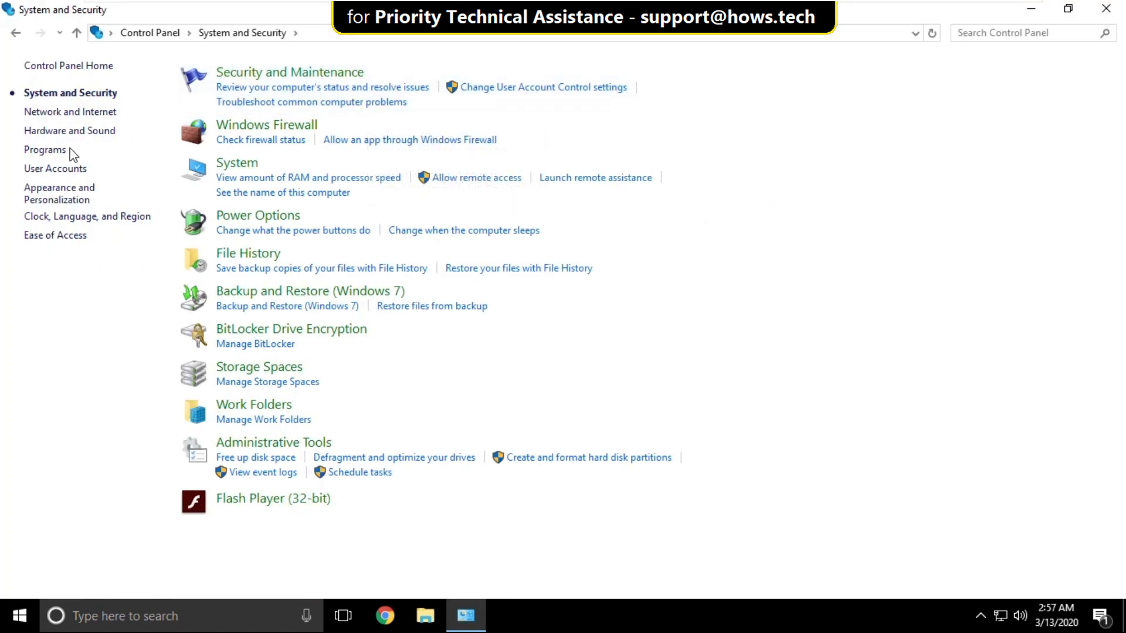
left_click(45, 149)
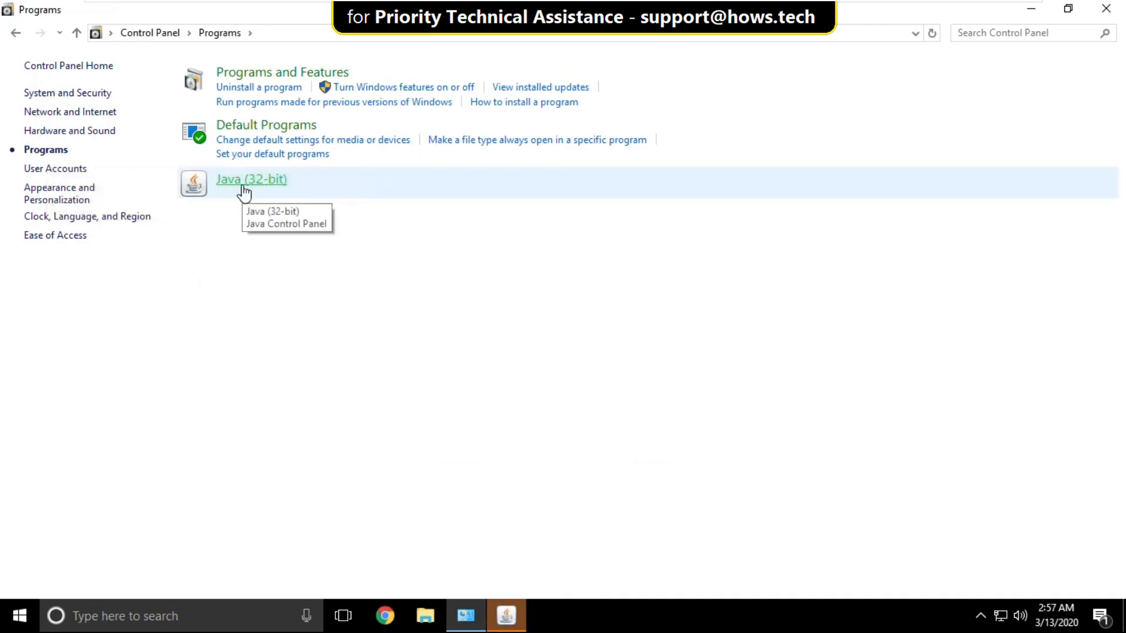
mouse_move(499, 453)
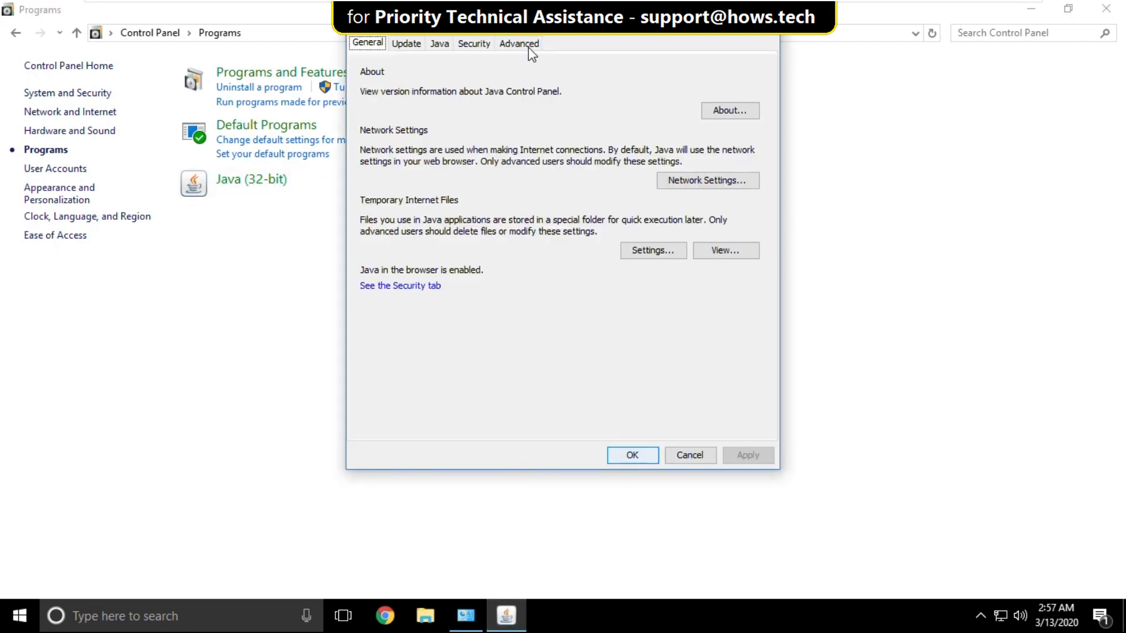
Enable 'restricted environment (native sandbox)' under Advanced Security Settings and save with OK
left_click(518, 42)
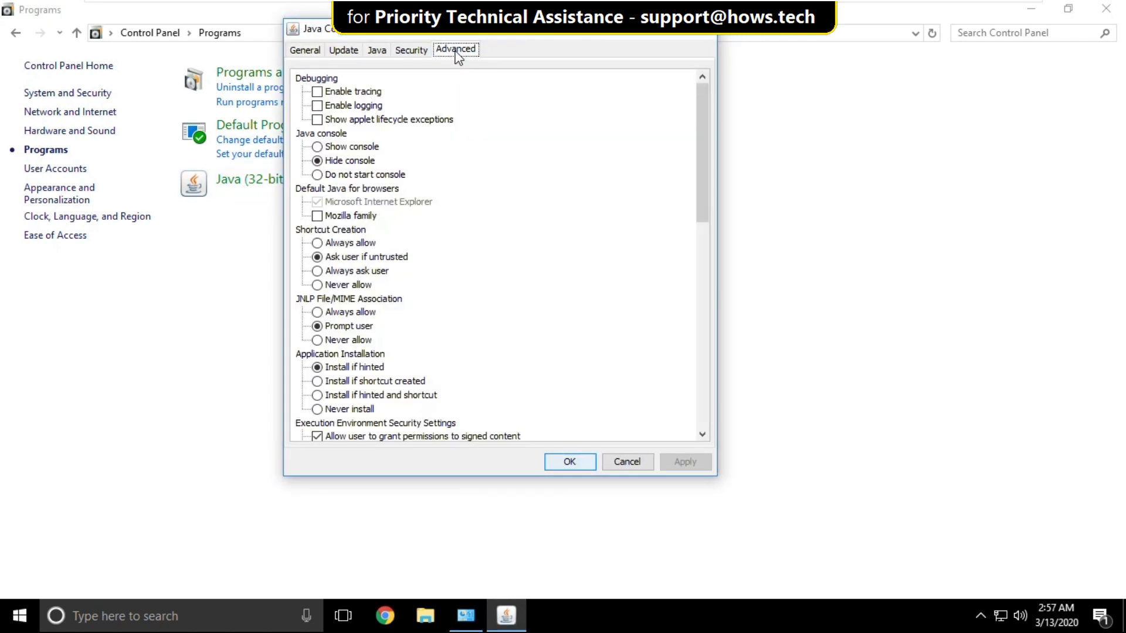
mouse_move(656, 141)
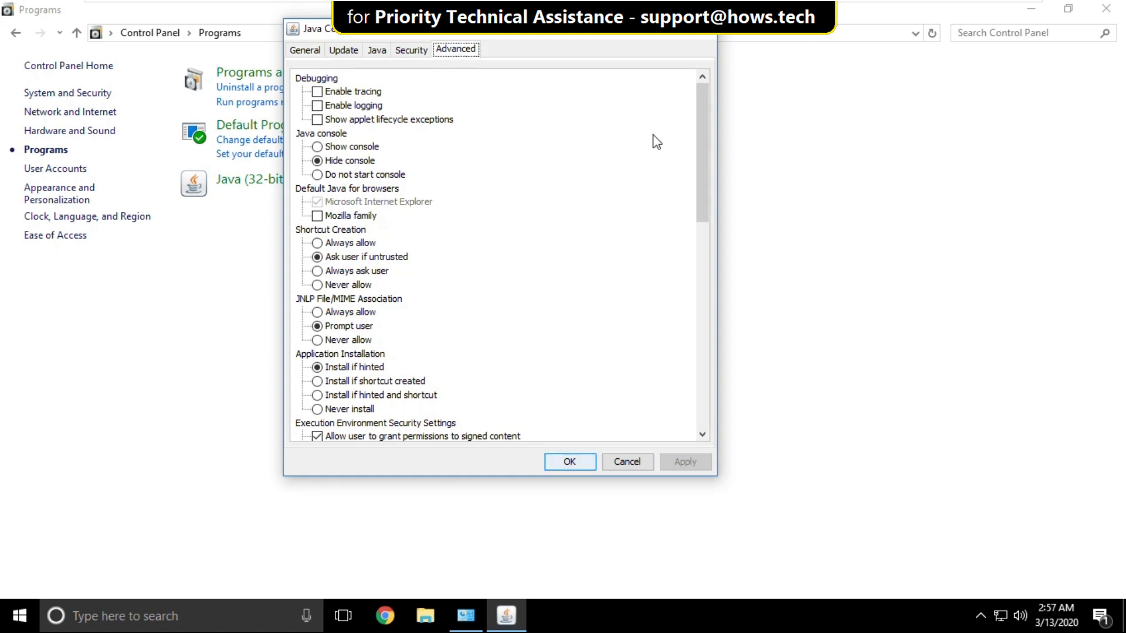
scroll("down", 3)
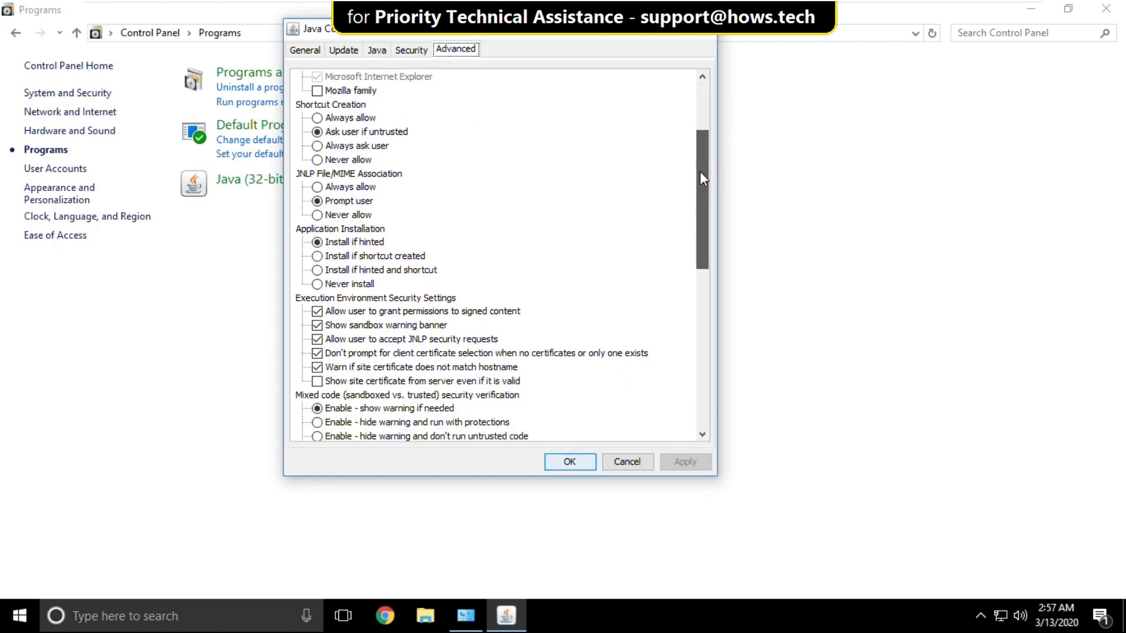
scroll("down", 3)
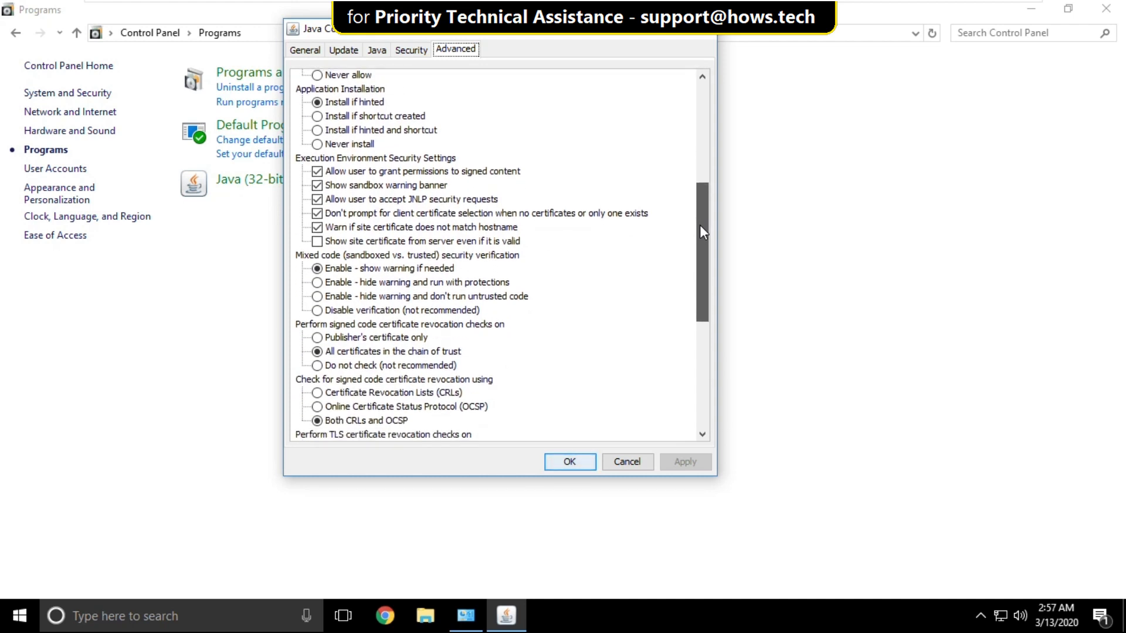
scroll("down", 3)
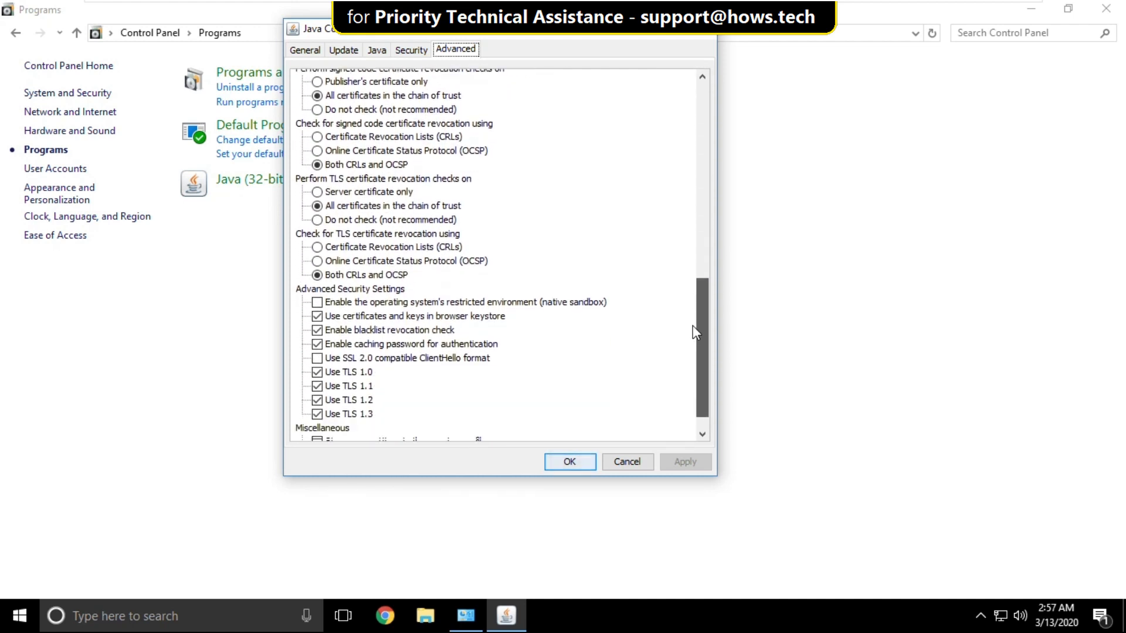
scroll("down", 3)
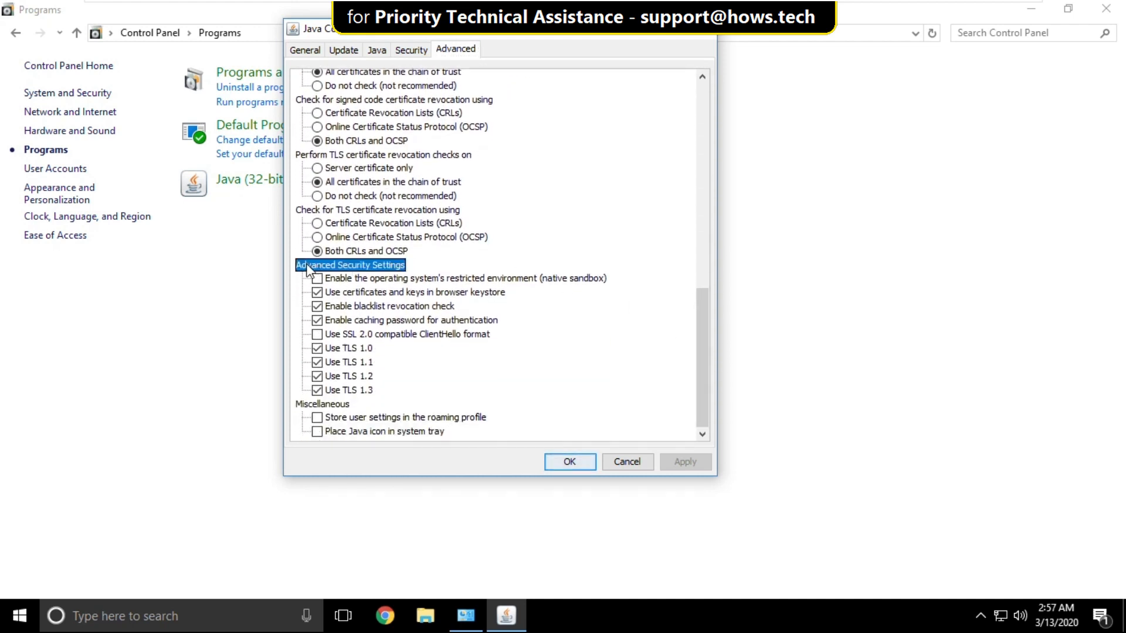
left_click(317, 278)
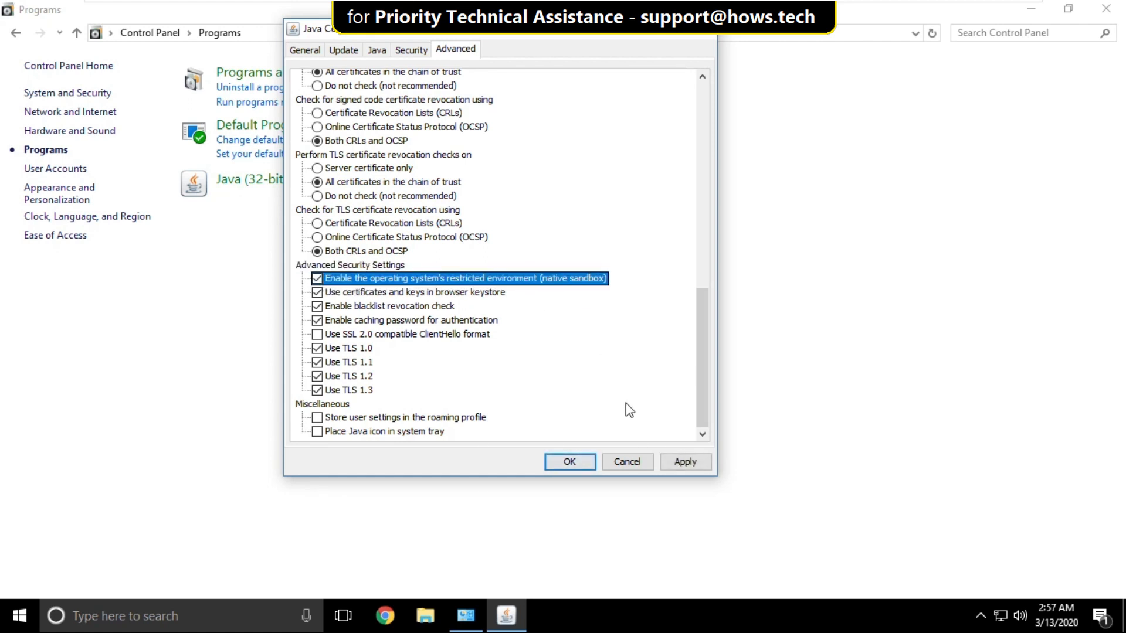
scroll("up", 3)
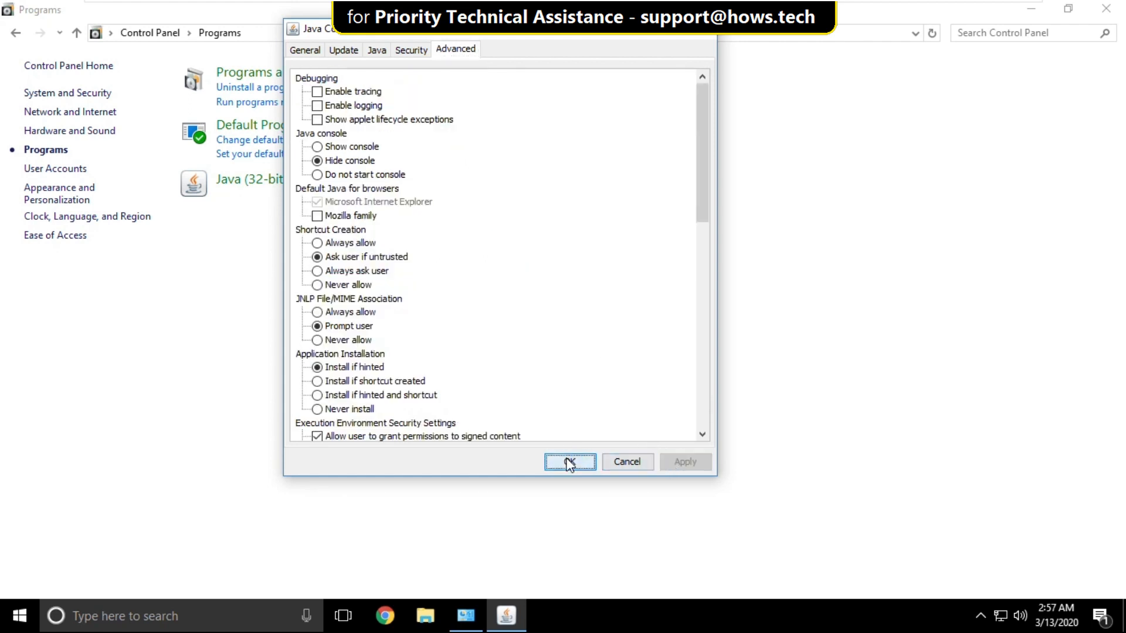
left_click(569, 461)
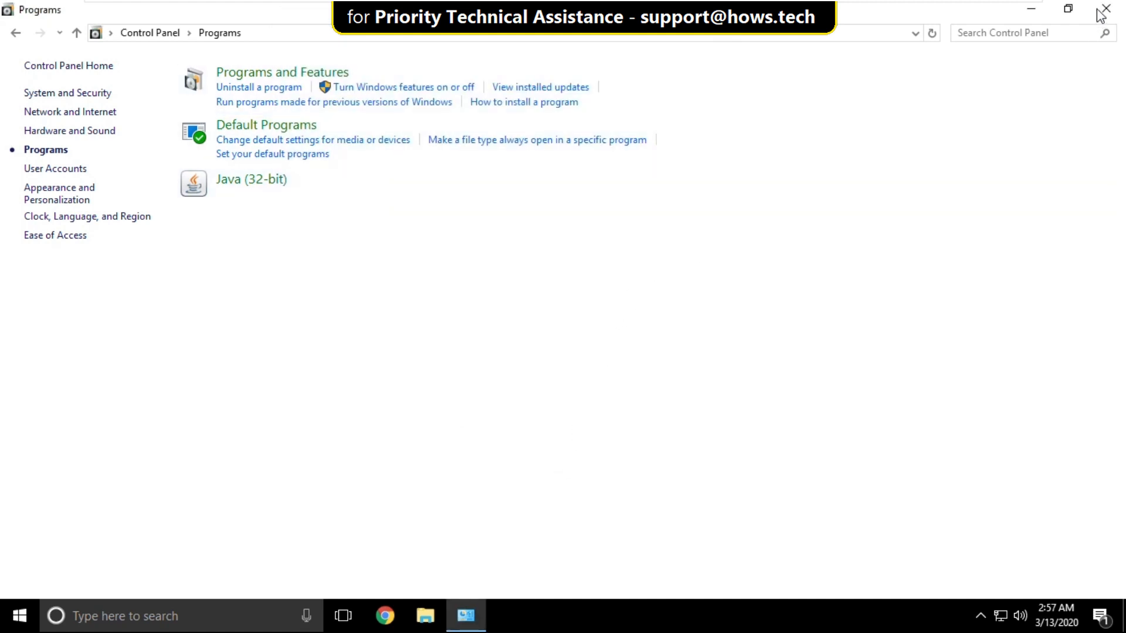
Close Control Panel and search Start for 'cmd' to run Command Prompt as administrator
left_click(1104, 7)
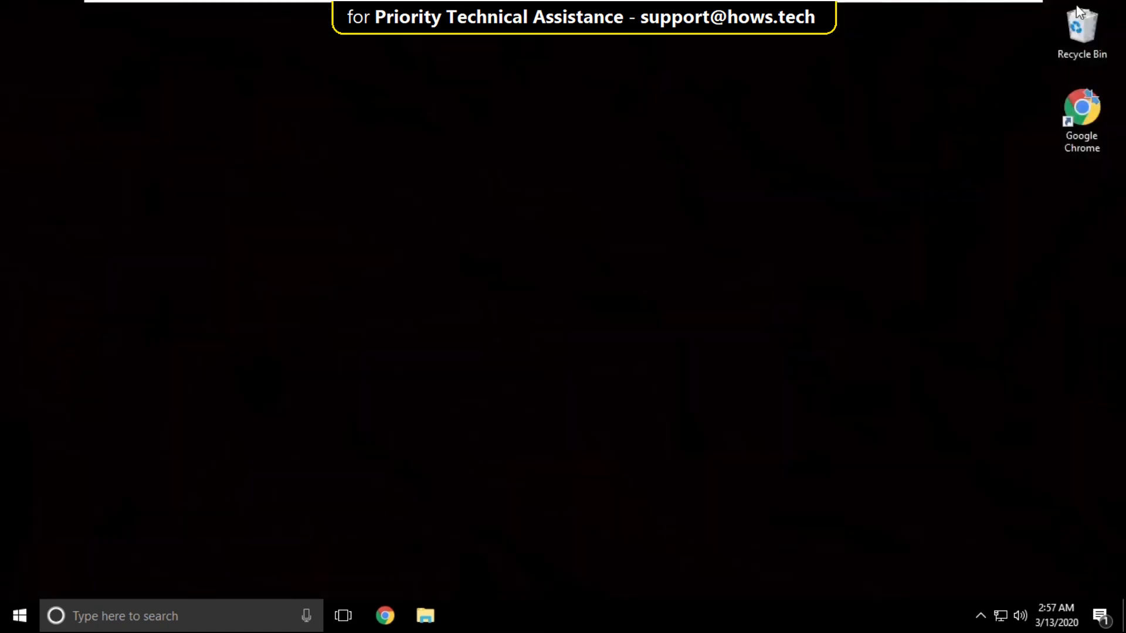
left_click(14, 617)
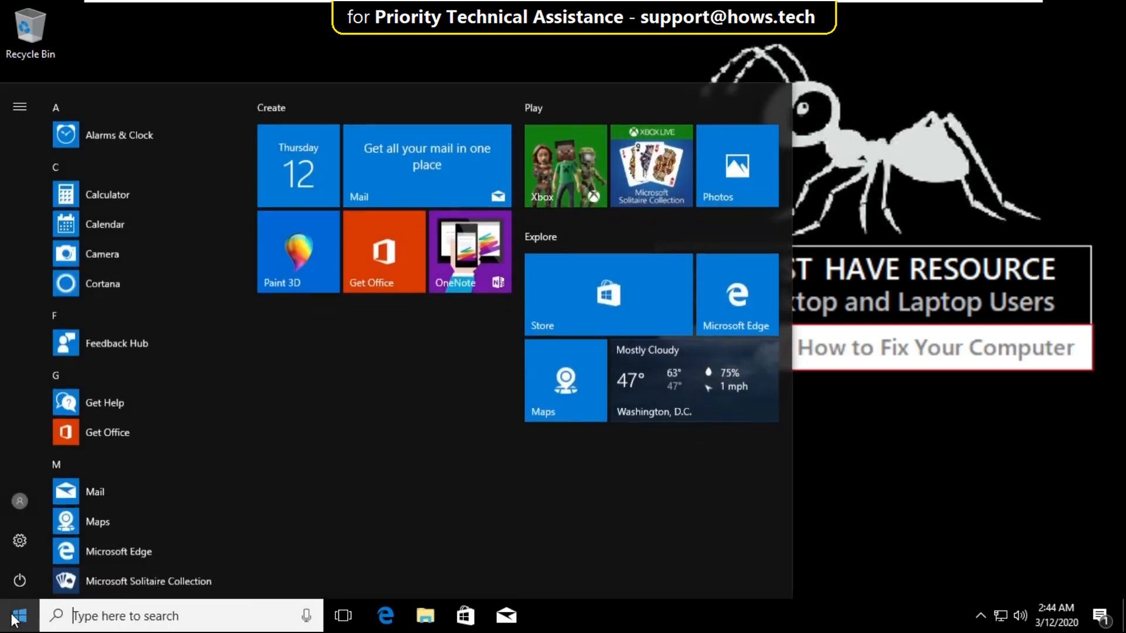
type("cmd")
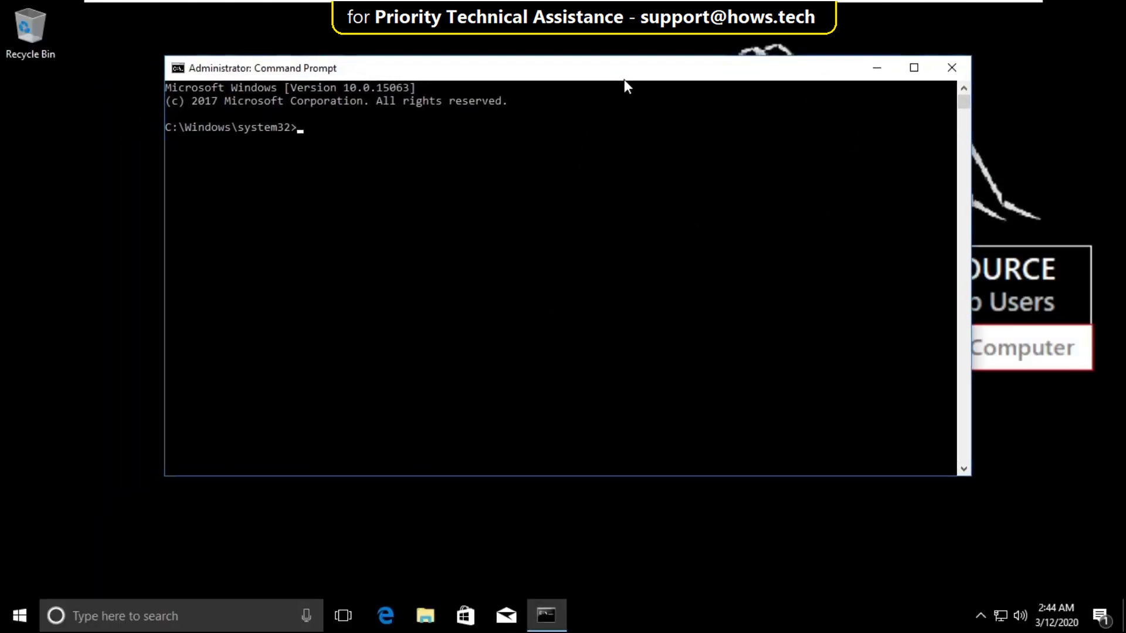
Run prompt, then sfc /scanfile=c:\windows\system32\ieframe.dll
type("promp")
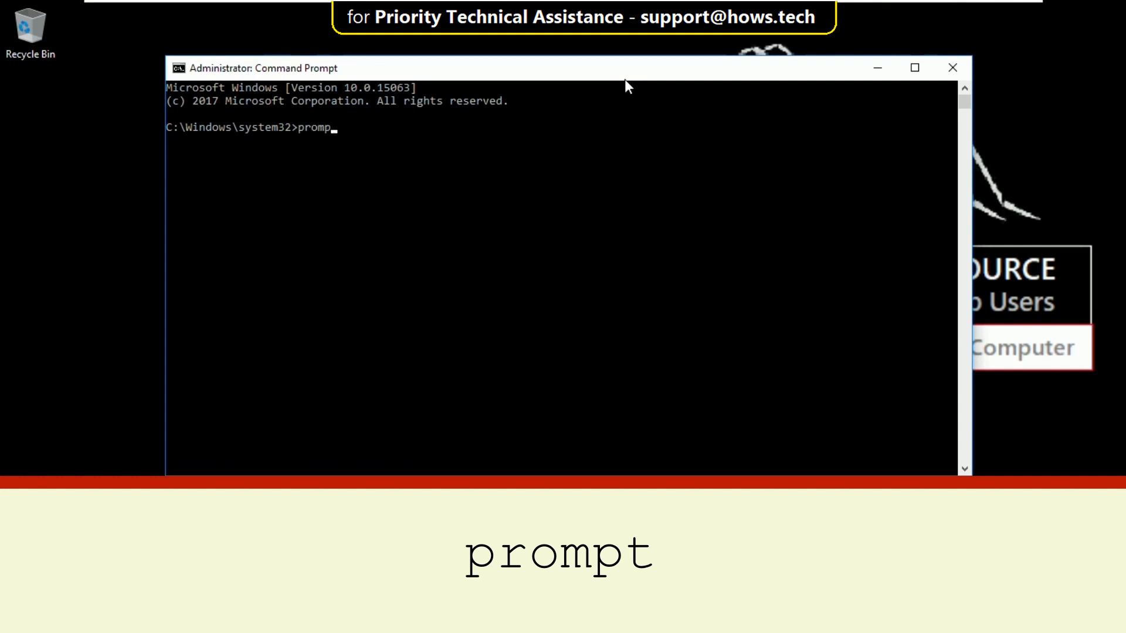
type("t")
type("sfc /scanf")
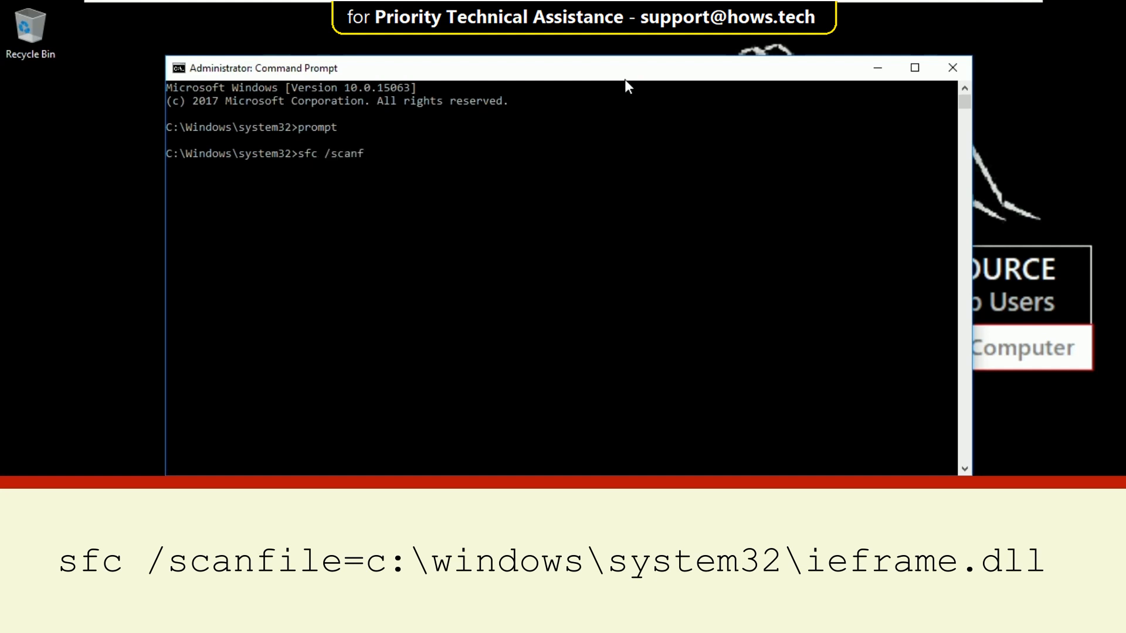
type("ile=c:\\")
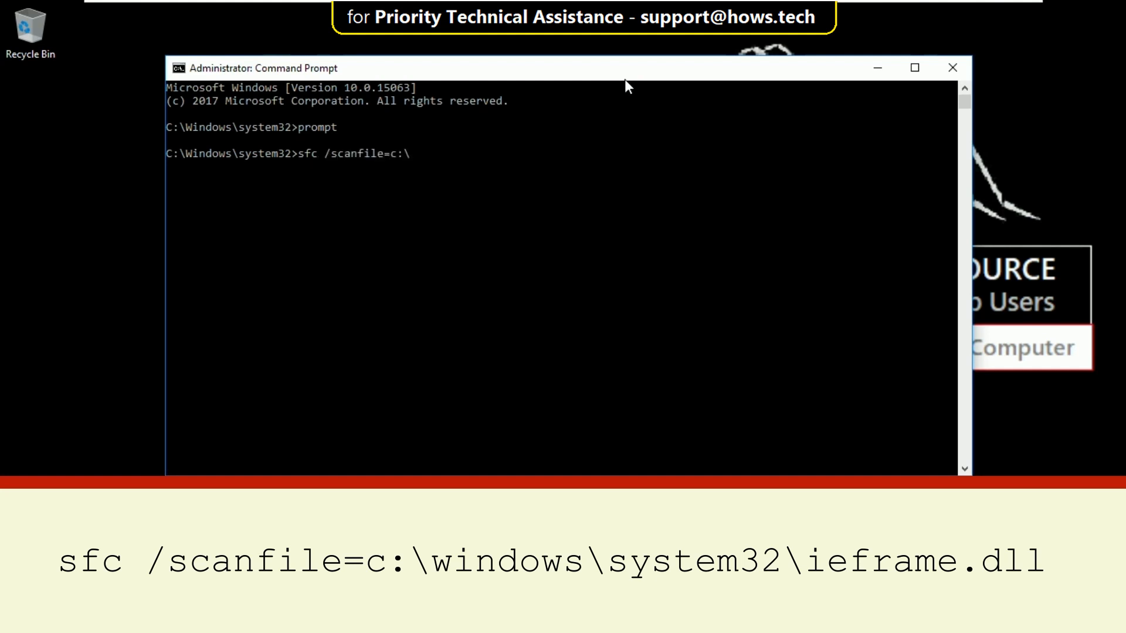
type("windows\\system")
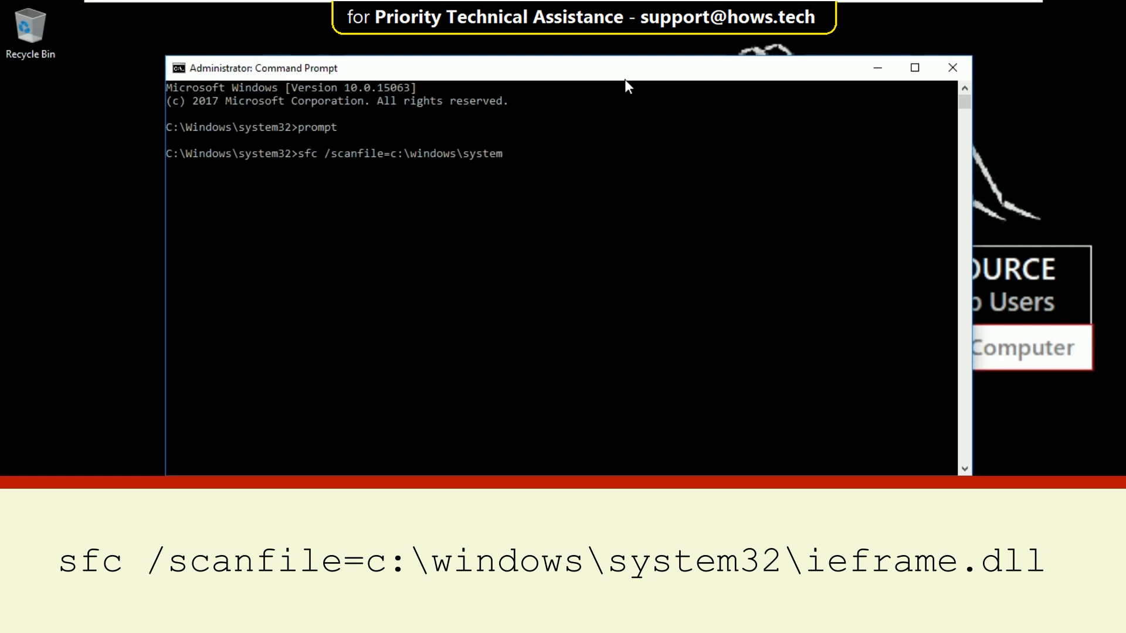
type("32\\ieframe.dll")
type("sfc /")
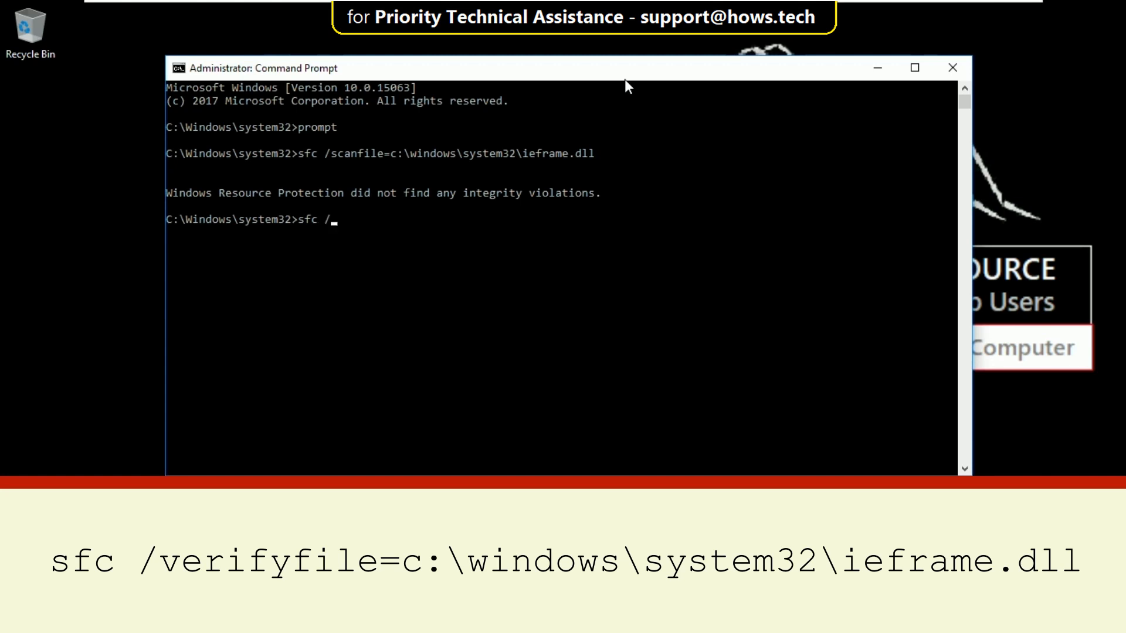
Run sfc /verifyfile=c:\windows\system32\ieframe.dll
type("verif")
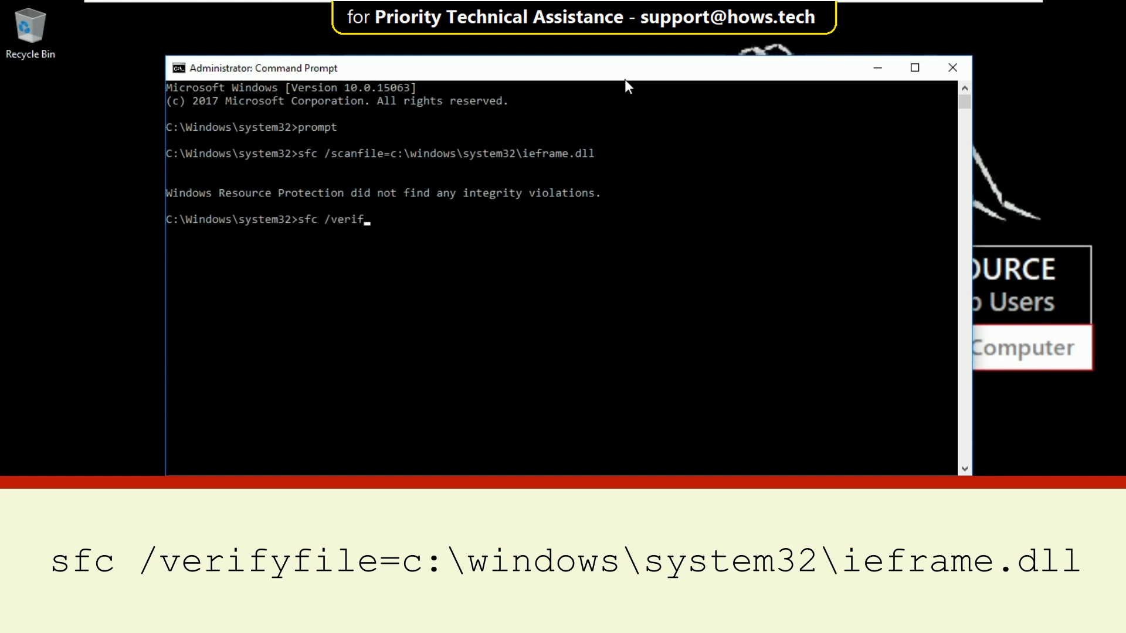
type("yfile=c:")
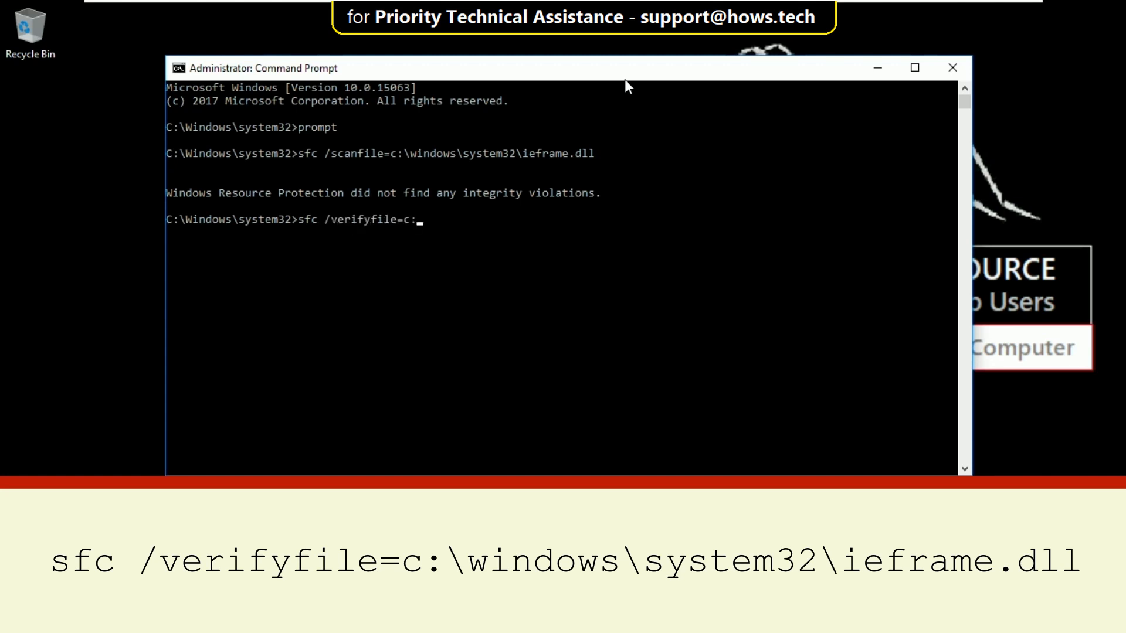
type("\\windows\\s")
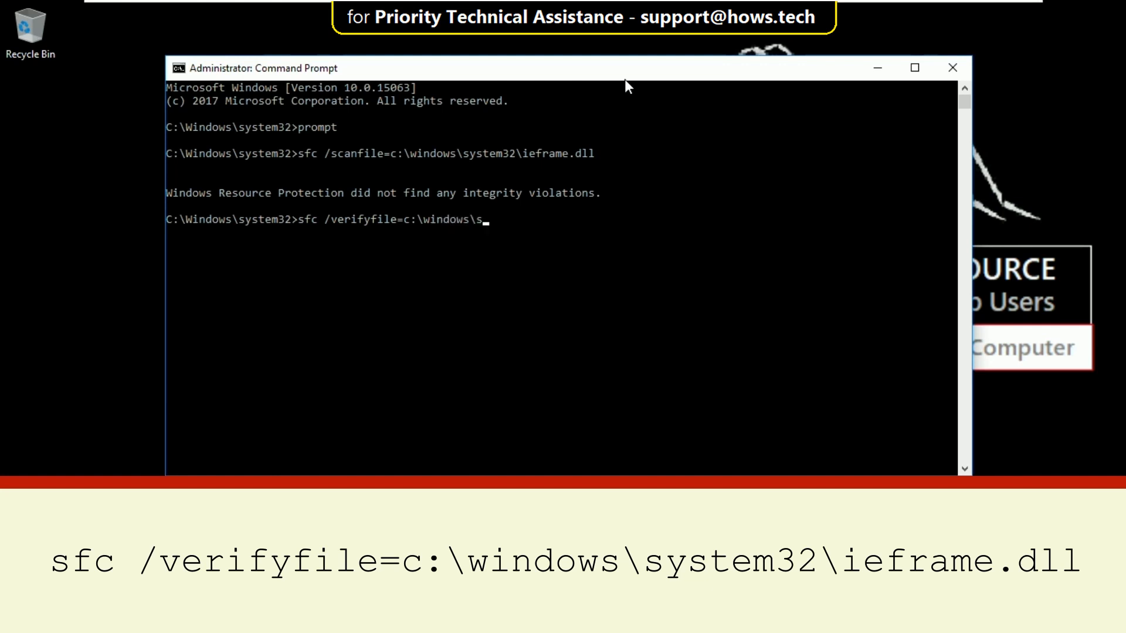
type("ystem32\\ie")
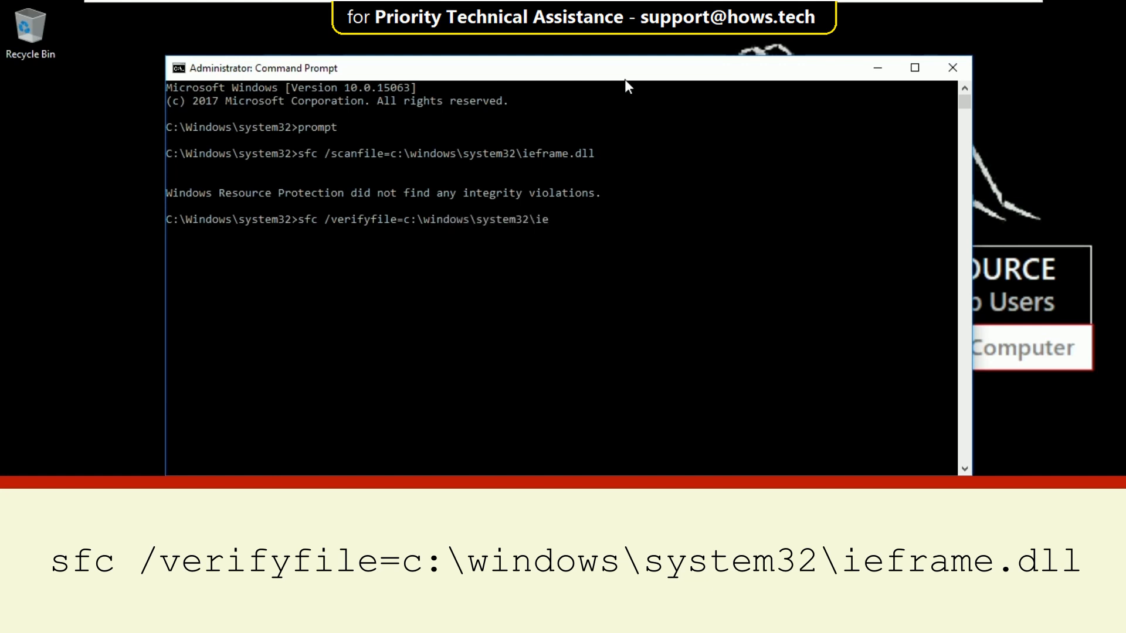
type("frame.dll")
type("assoc")
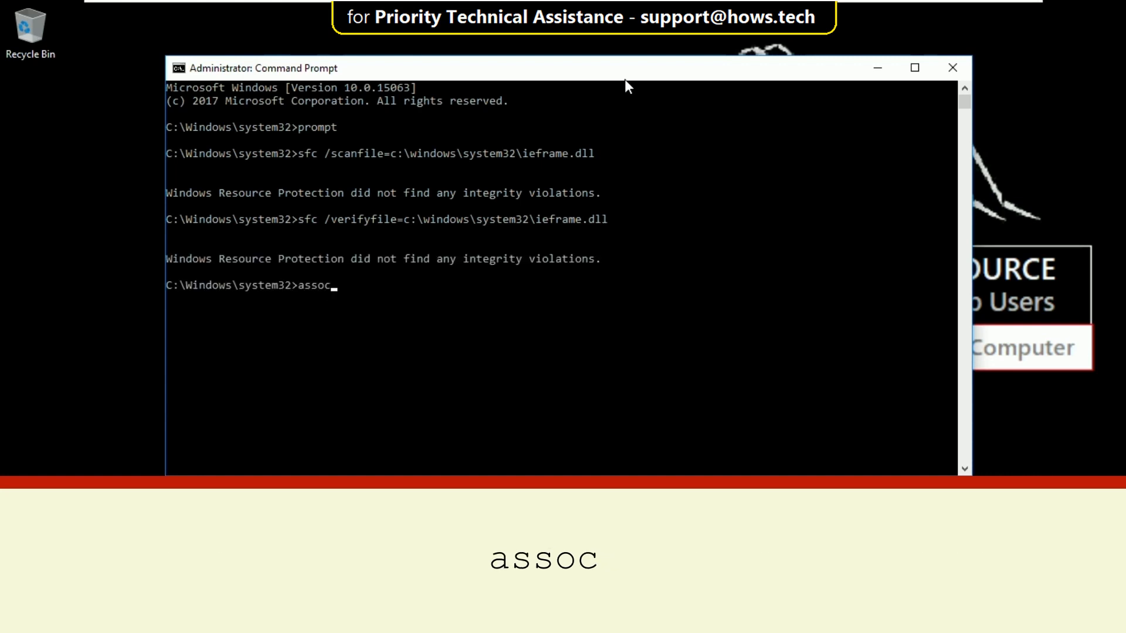
Run assoc to list file extensions with their file types
key("Return")
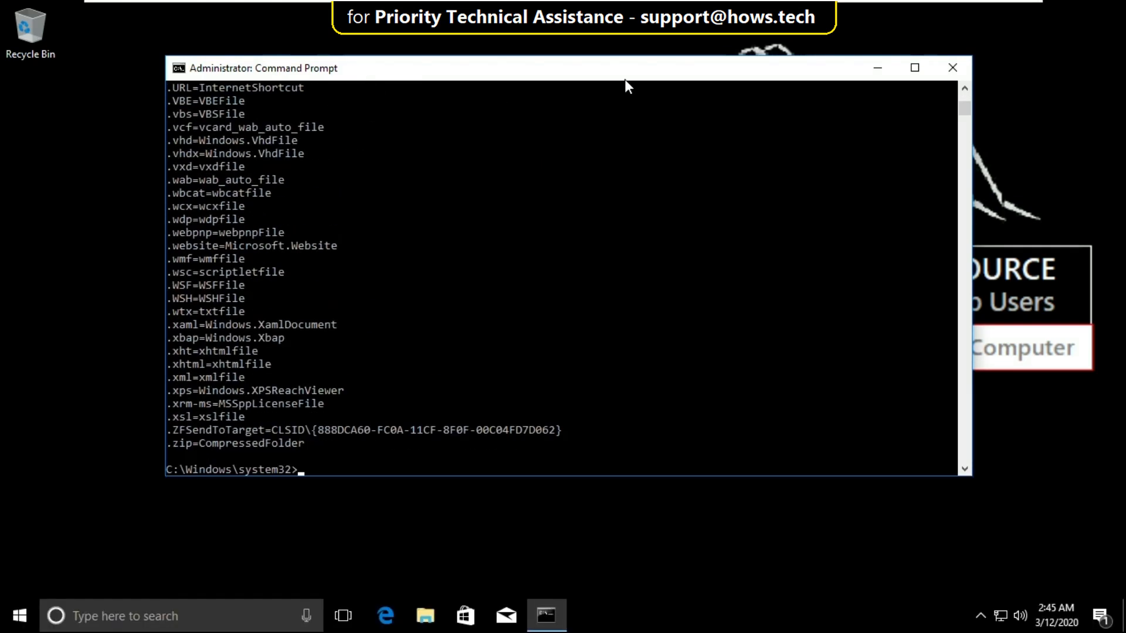
type("e")
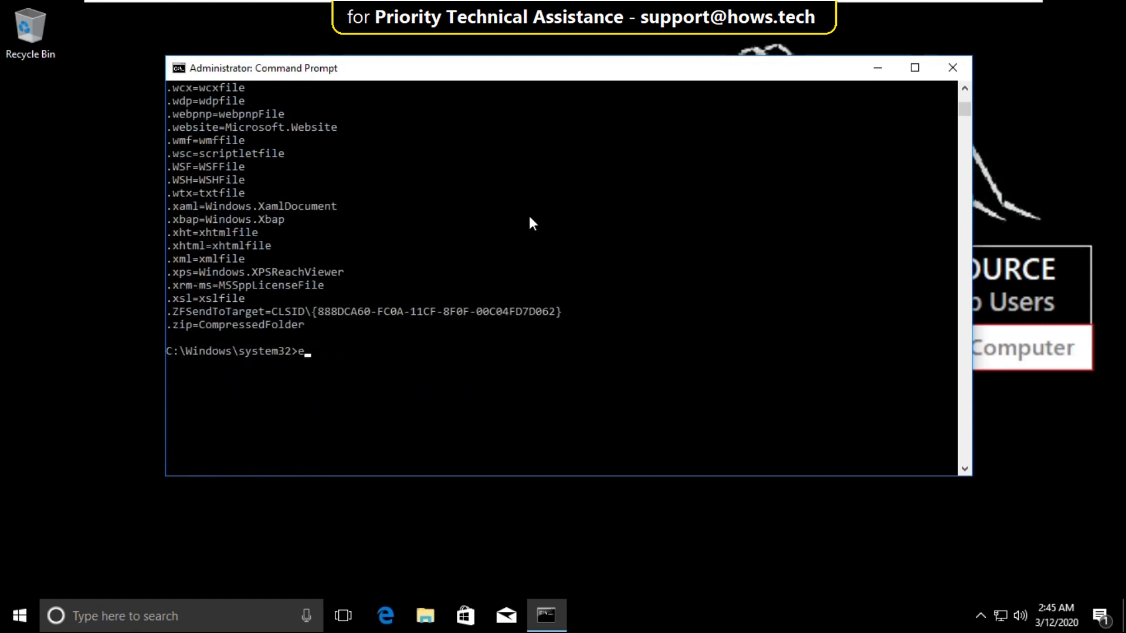